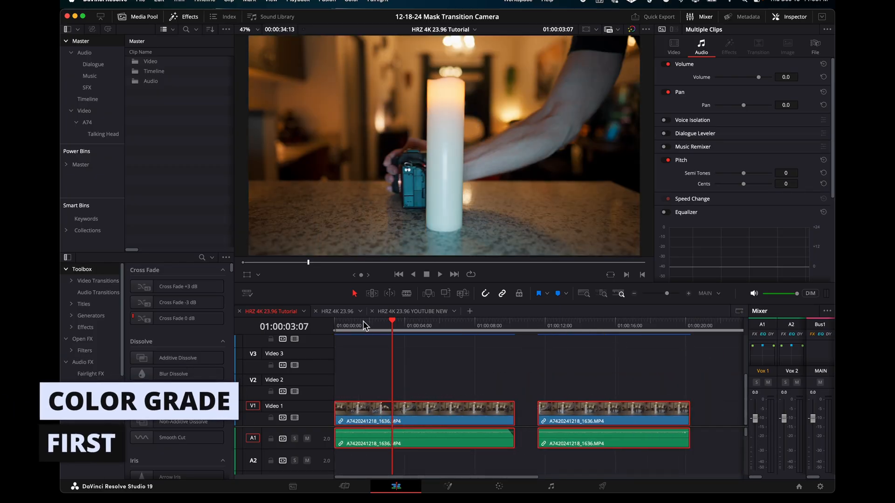
Step: Mark the same moment in both candle takes, scrubbing the second take to its matching frame
left_click(439, 275)
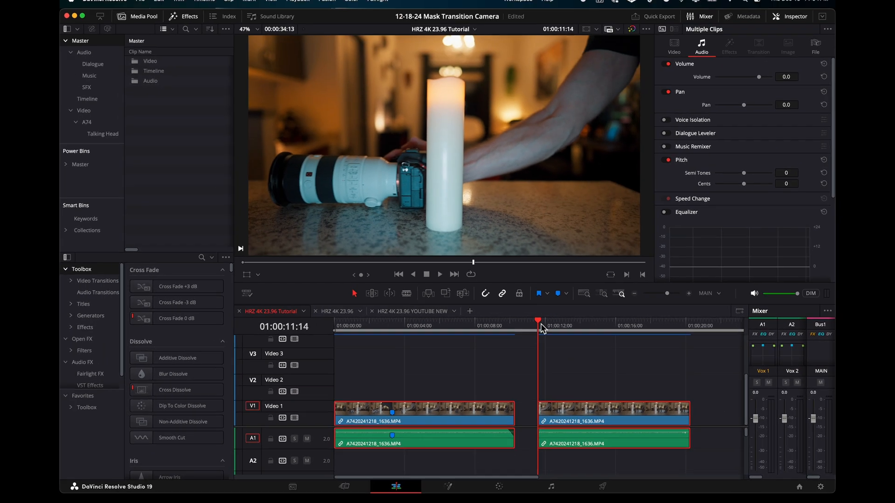
left_click(439, 274)
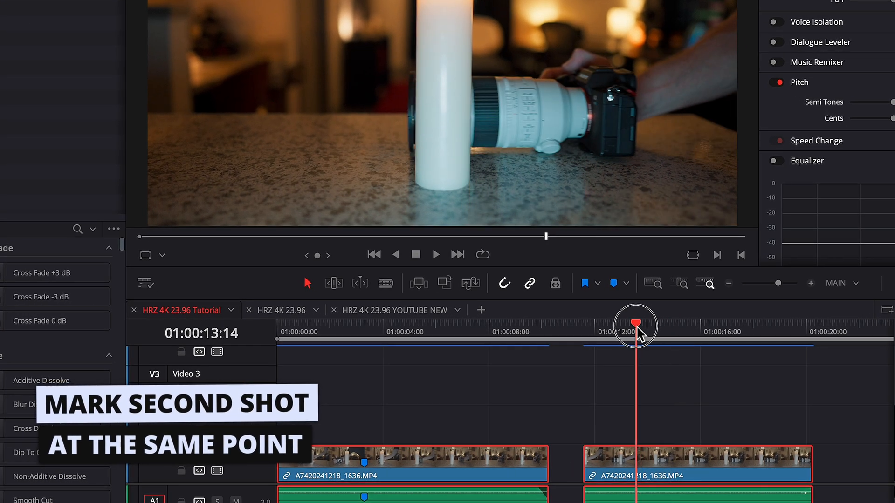
left_click_drag(635, 325, 588, 326)
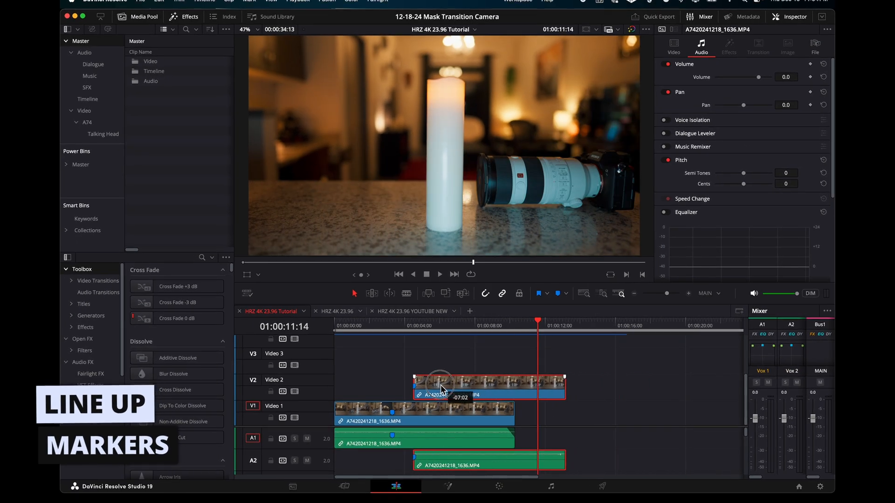
Step: Stack the second take on V2 with markers aligned and colour it orange
left_click_drag(442, 389, 422, 388)
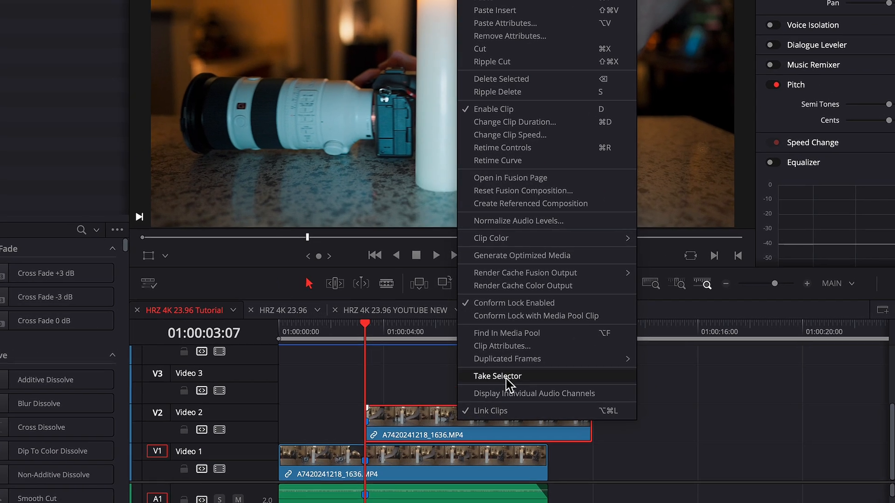
left_click(491, 237)
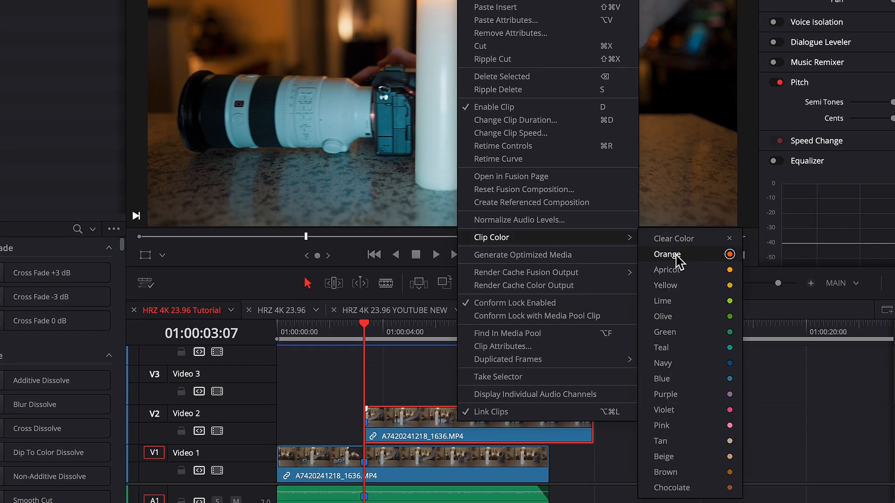
left_click(667, 254)
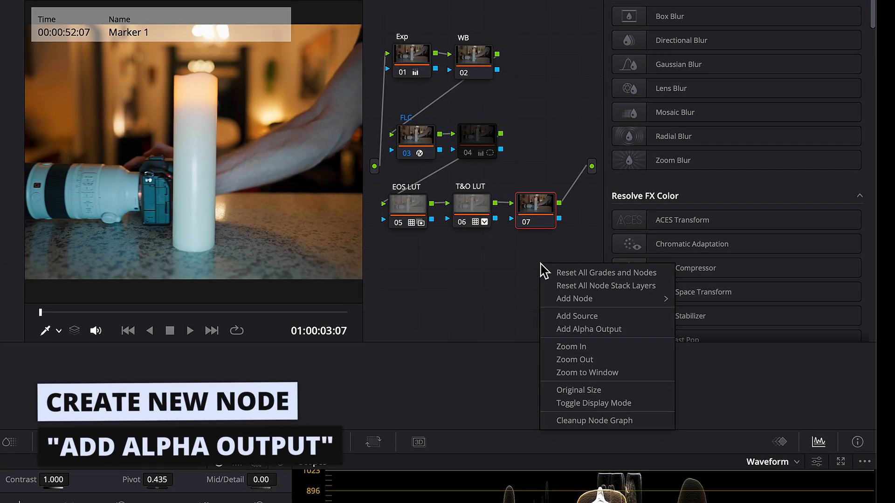
Step: Add an alpha output to the upper take's node graph and draw a mask line down the candle's right edge
left_click(589, 329)
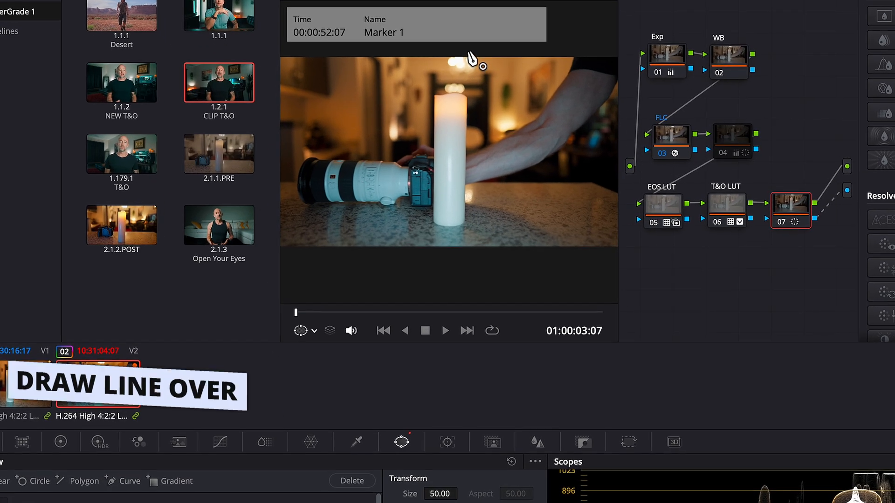
left_click_drag(474, 45, 473, 290)
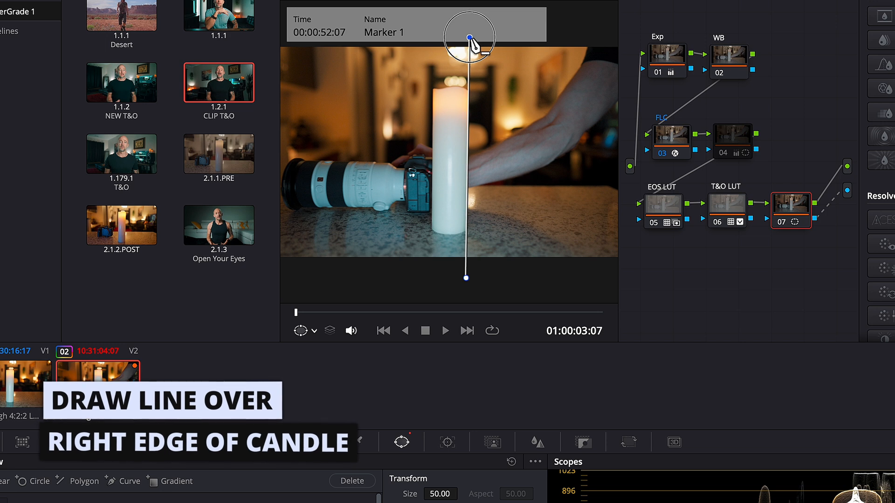
left_click_drag(466, 39, 466, 270)
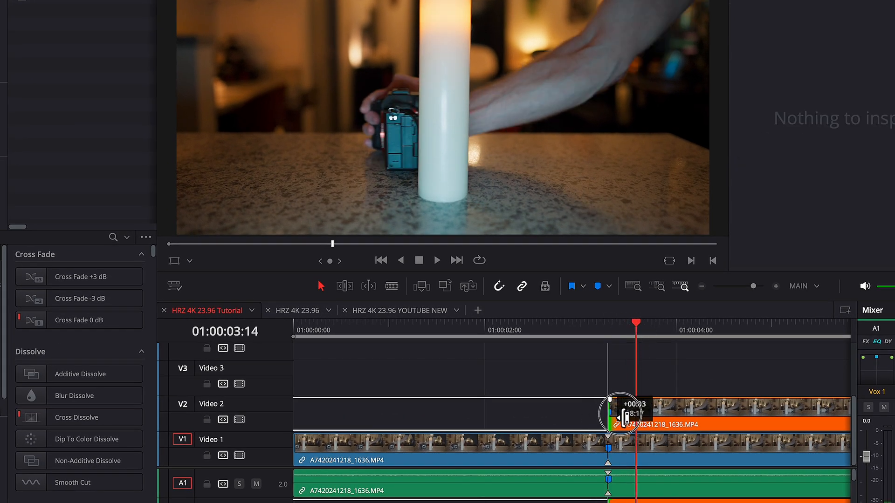
Step: Drag the V2 clip's left edge right a few frames so it starts near the marked moment
left_click_drag(620, 414, 639, 409)
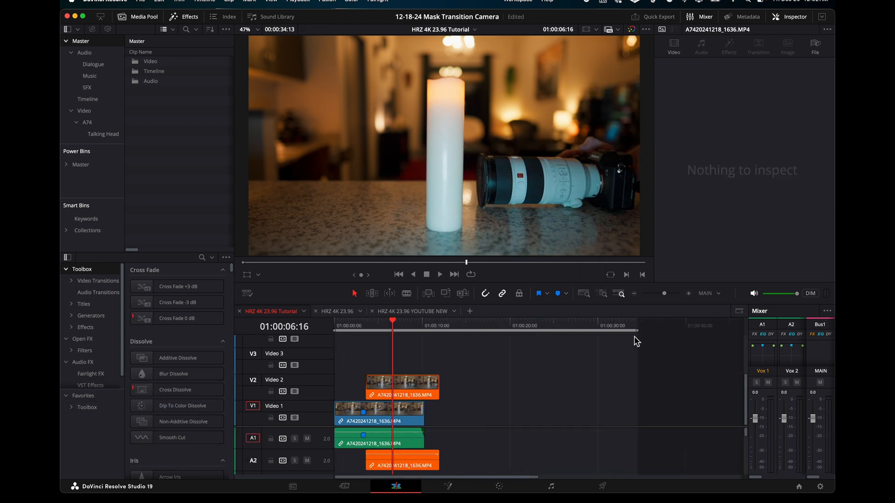
mouse_move(414, 371)
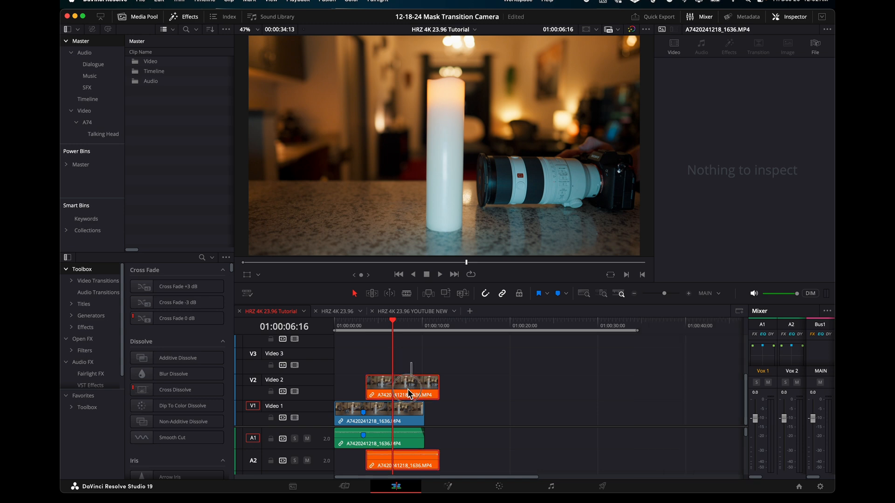
Step: Combine both takes into Compound Clip 1 and keyframe its Zoom from 1.29 in the Inspector
right_click(409, 387)
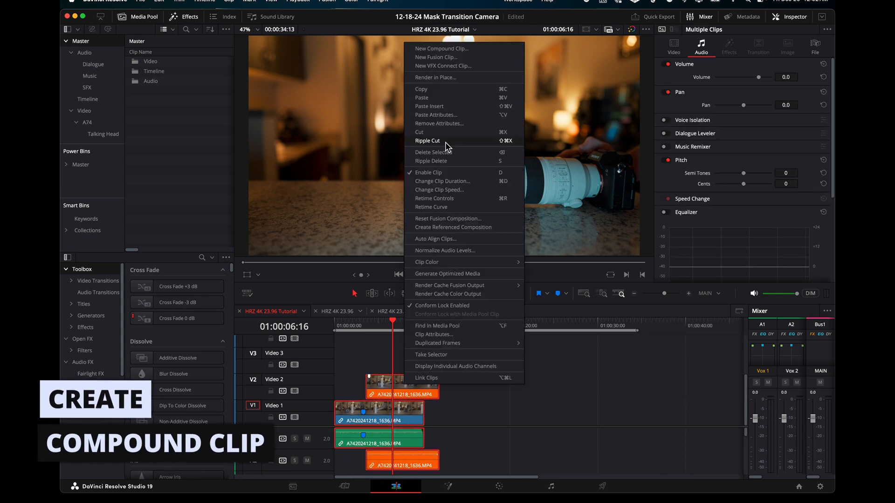
left_click(444, 48)
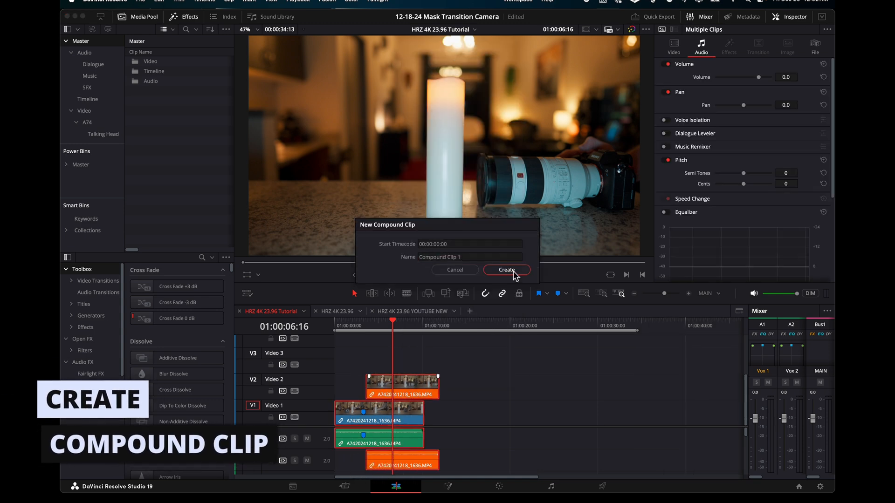
left_click(507, 270)
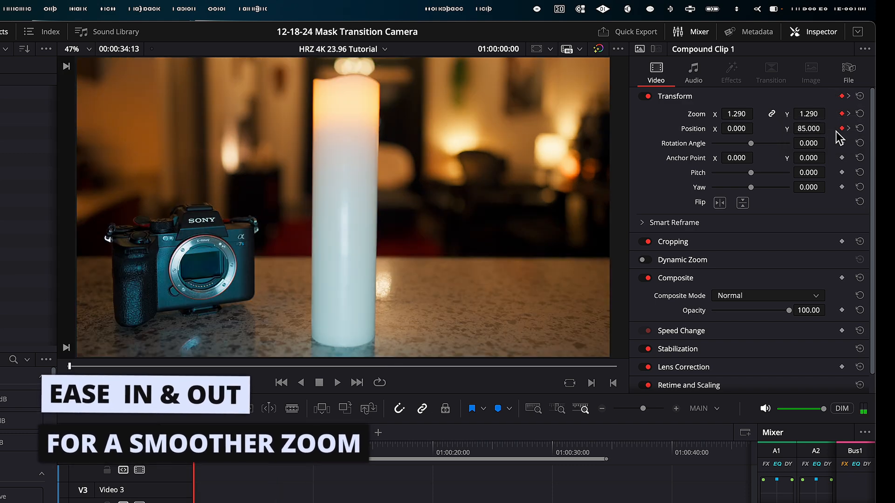
left_click(843, 128)
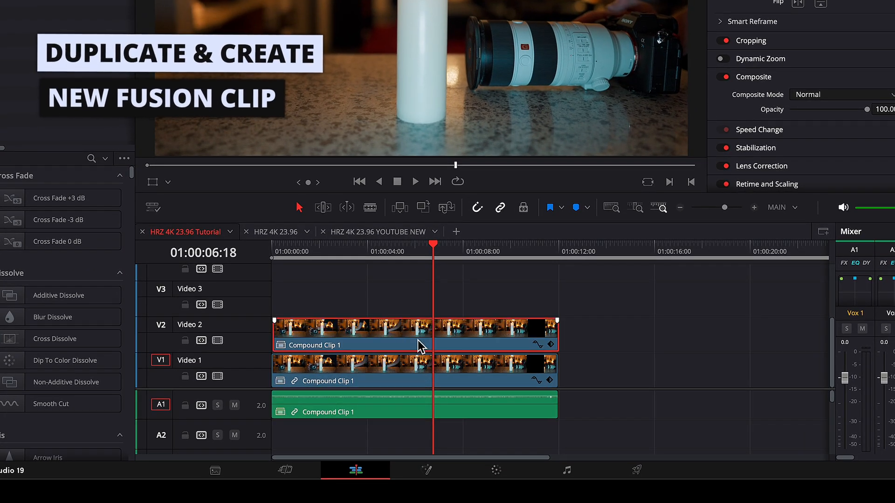
Step: Convert the V2 duplicate into Fusion Clip 1 and shorten it to a stretch around the transition
right_click(416, 346)
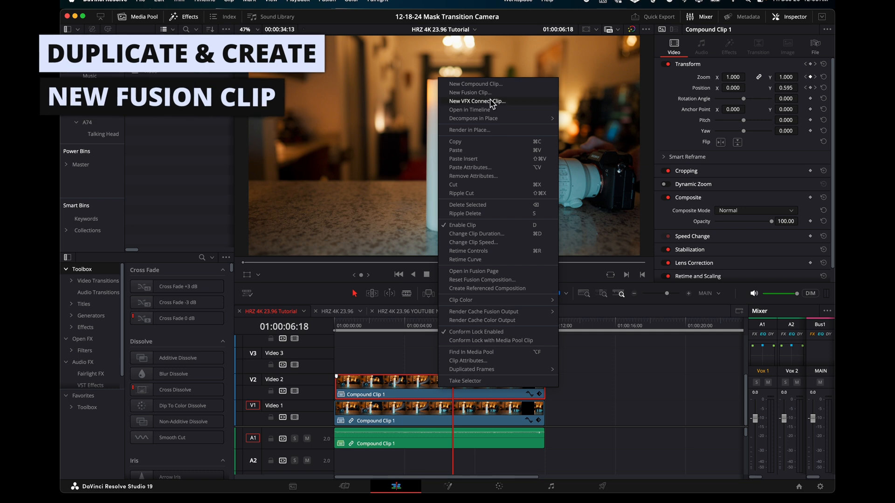
left_click(470, 93)
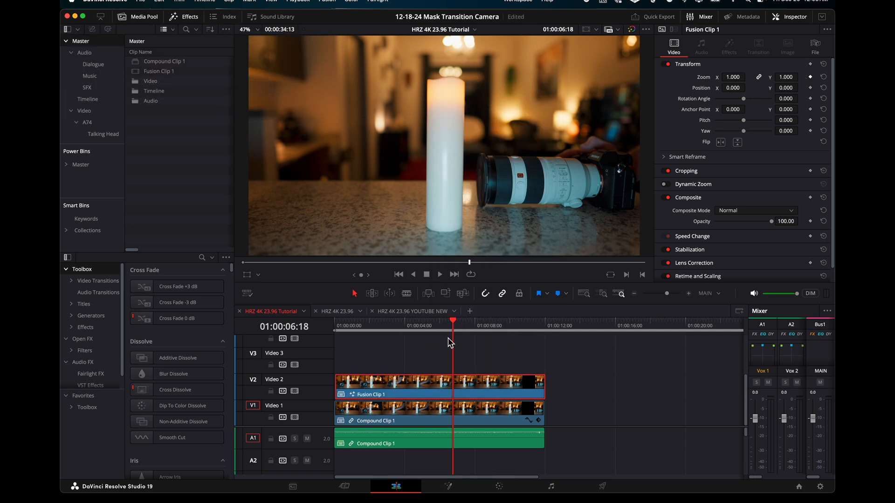
mouse_move(425, 336)
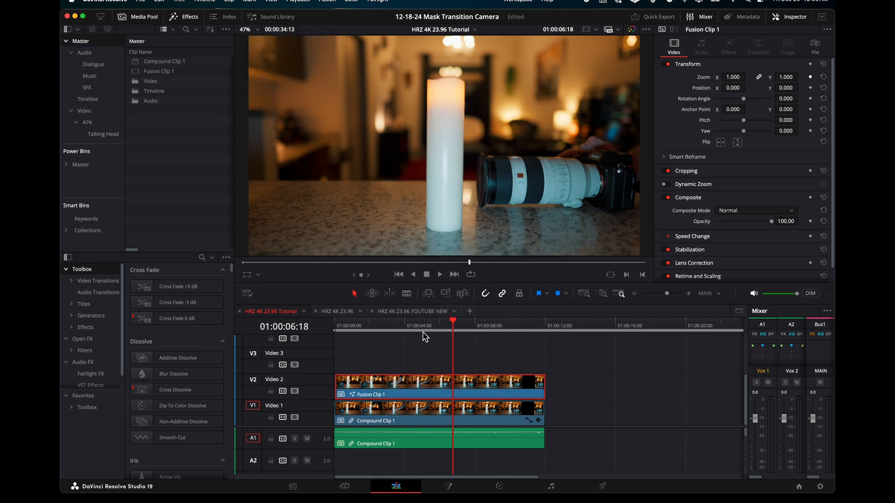
left_click_drag(452, 320, 406, 320)
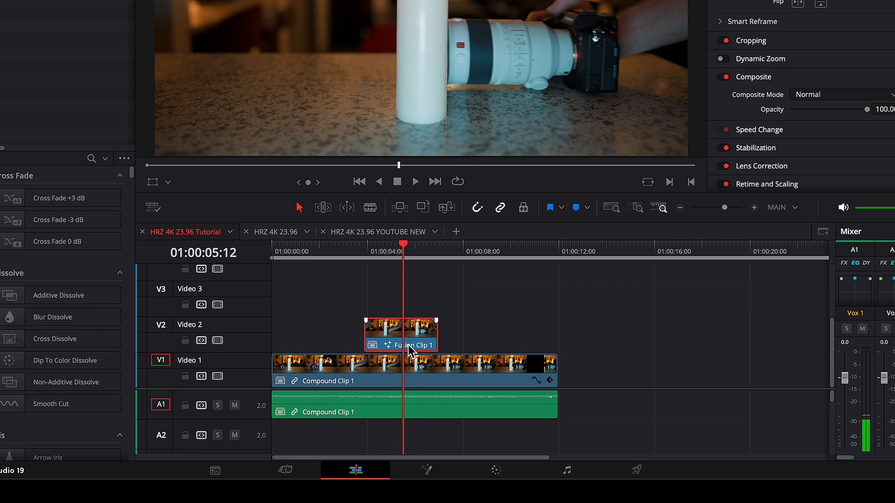
Step: Switch to the Fusion page, view the incoming clip and add BSpline and Merge nodes
left_click(448, 486)
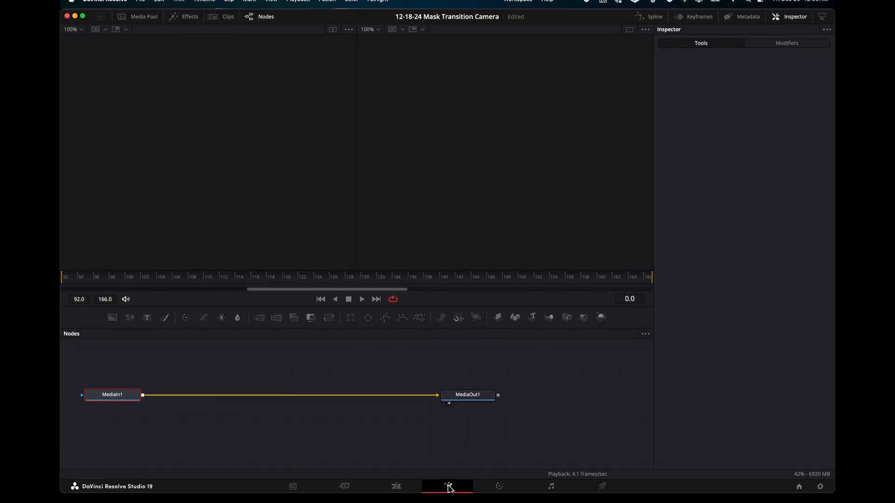
left_click(112, 395)
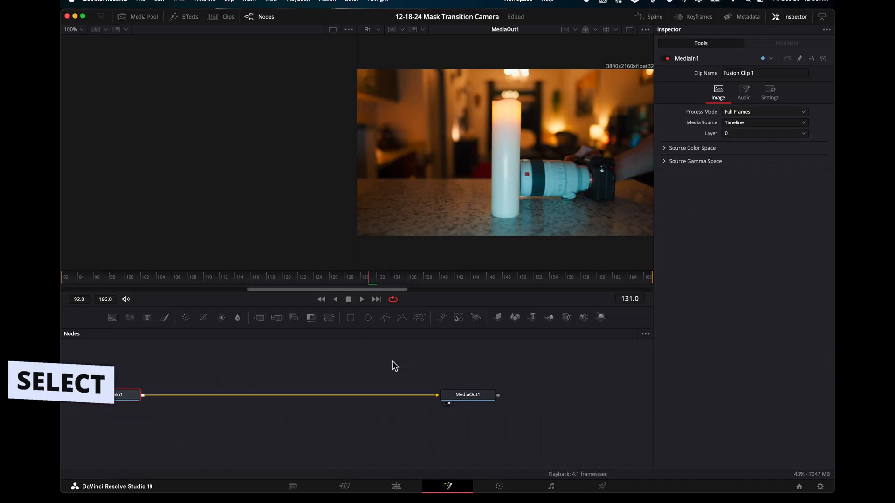
left_click(402, 318)
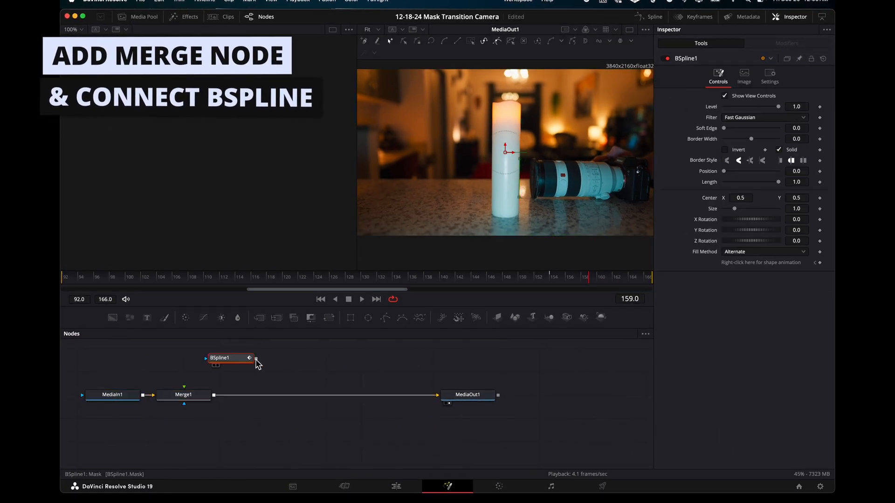
Step: Connect the candle-edge BSpline into the Merge and set its stroke Length to 1
left_click_drag(256, 359, 185, 395)
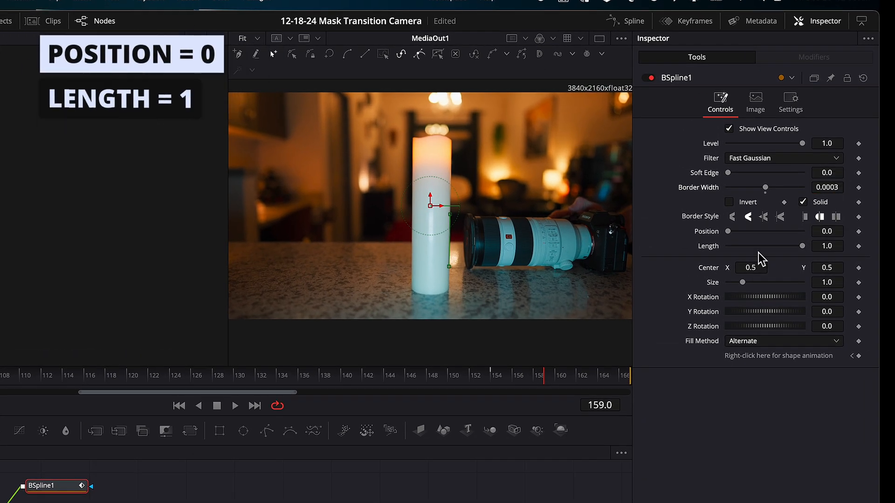
left_click_drag(784, 246, 794, 246)
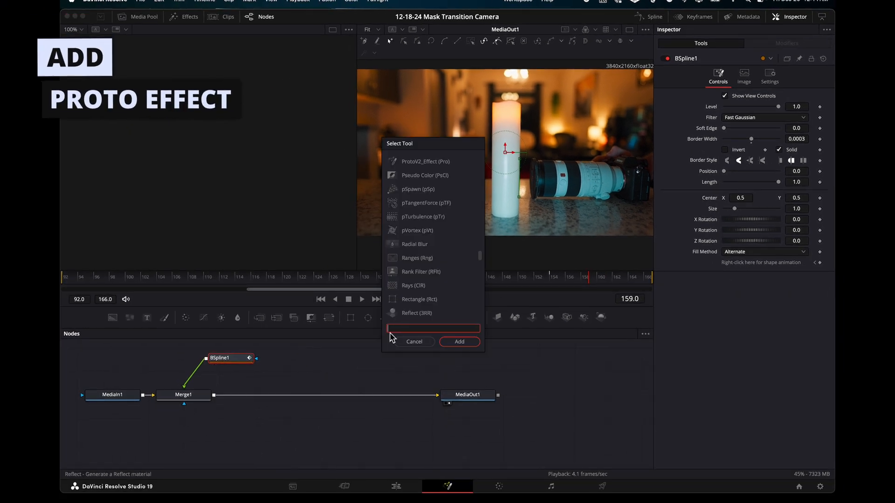
Step: Add a ProtoV2 Effect with the Electro preset tinted red on the shape, then return to the Edit page
type("proto")
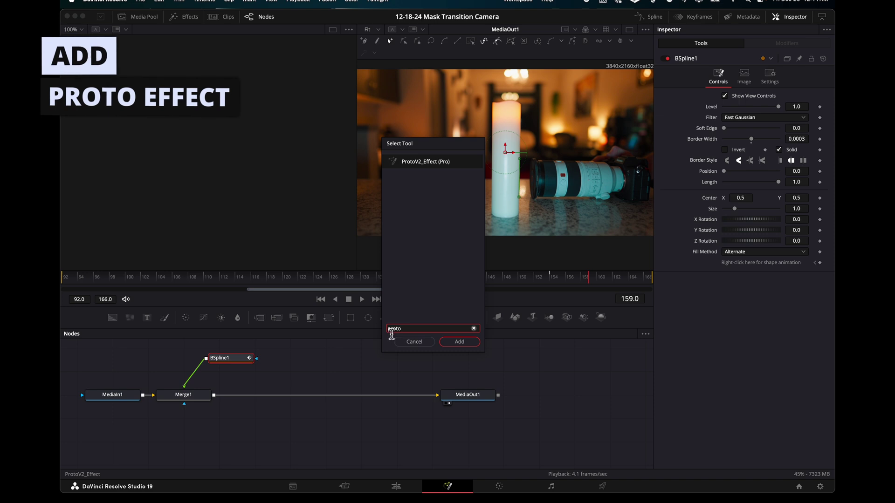
left_click(459, 342)
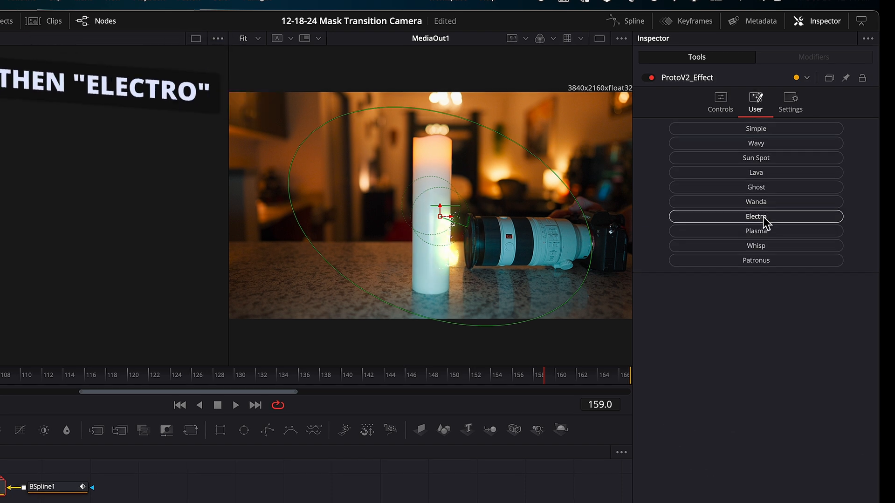
left_click(755, 216)
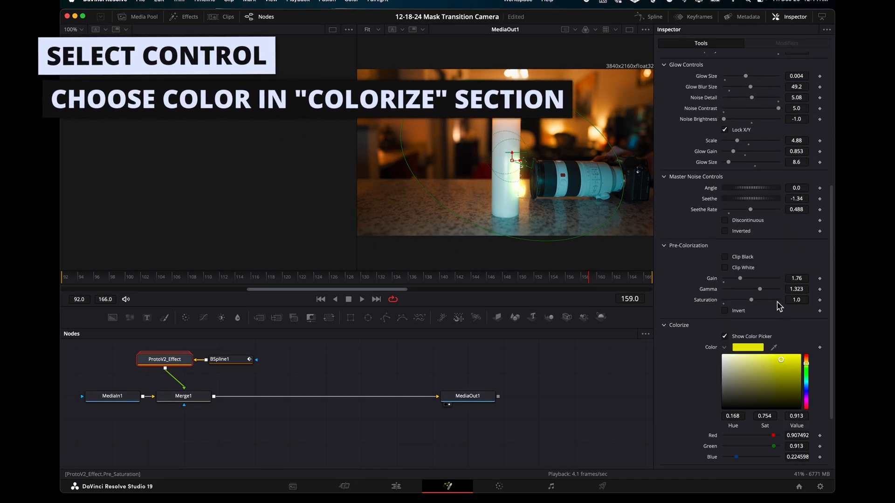
left_click_drag(805, 372, 806, 359)
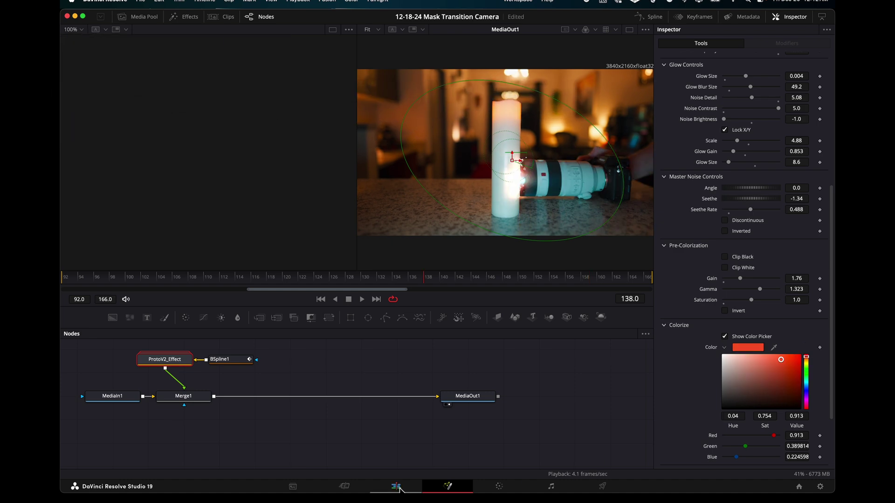
left_click(393, 487)
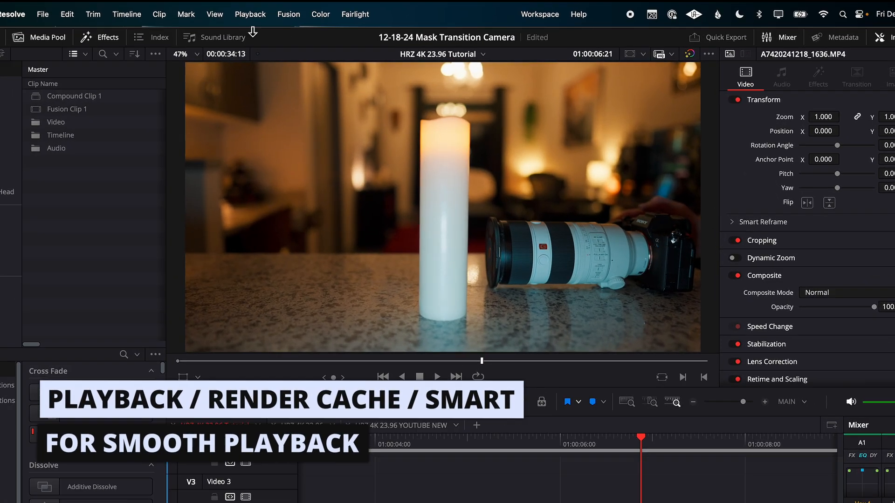
Step: Open Playback > Render Cache to choose a caching mode
left_click(249, 15)
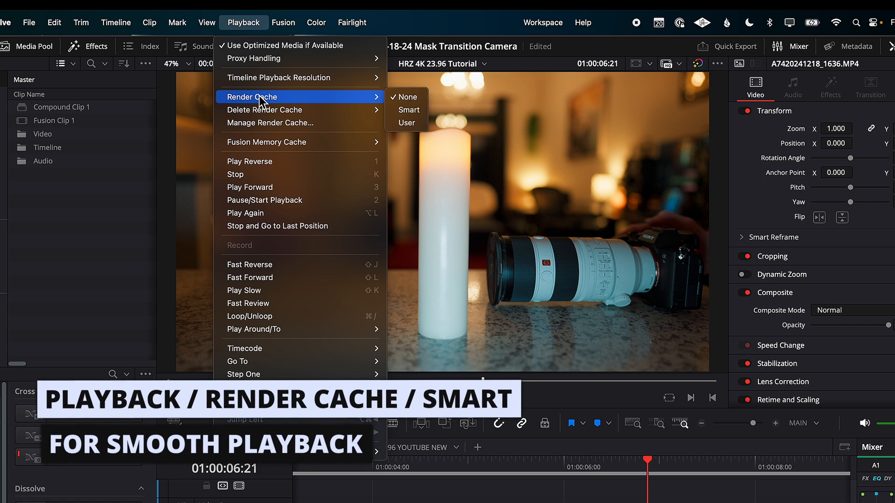